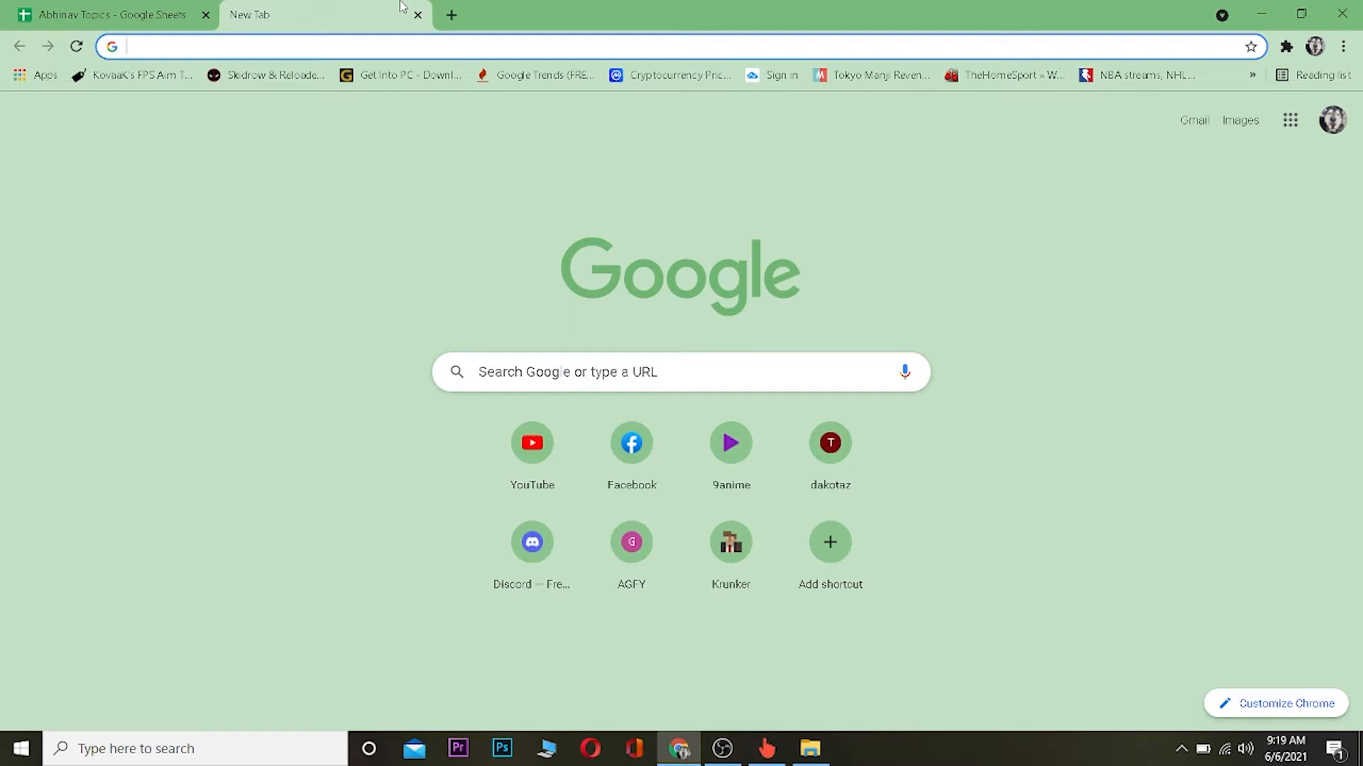
Search Google for 'aces etm login' from the address bar
type("aces etm login")
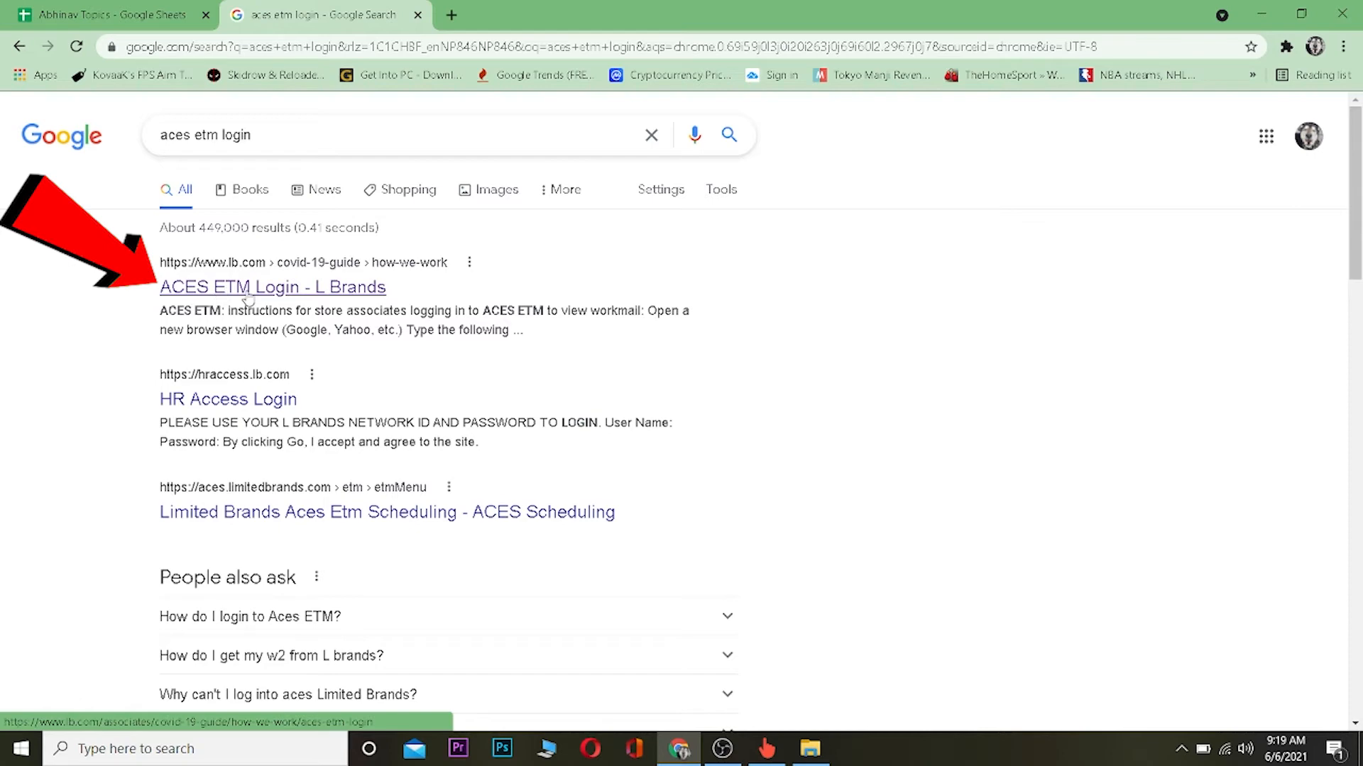
Go to the ACES ETM Login - L Brands result and follow its acesetm.lb.com link
left_click(272, 287)
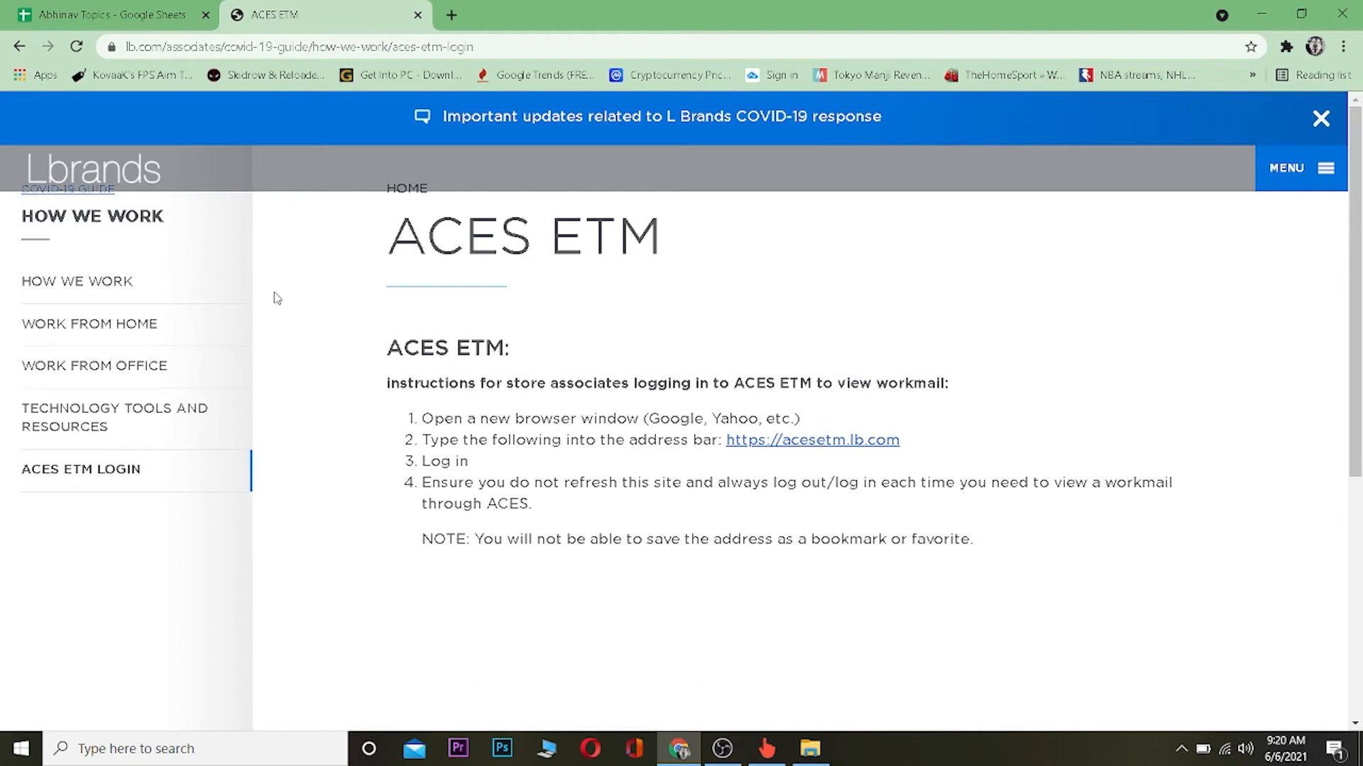
mouse_move(745, 374)
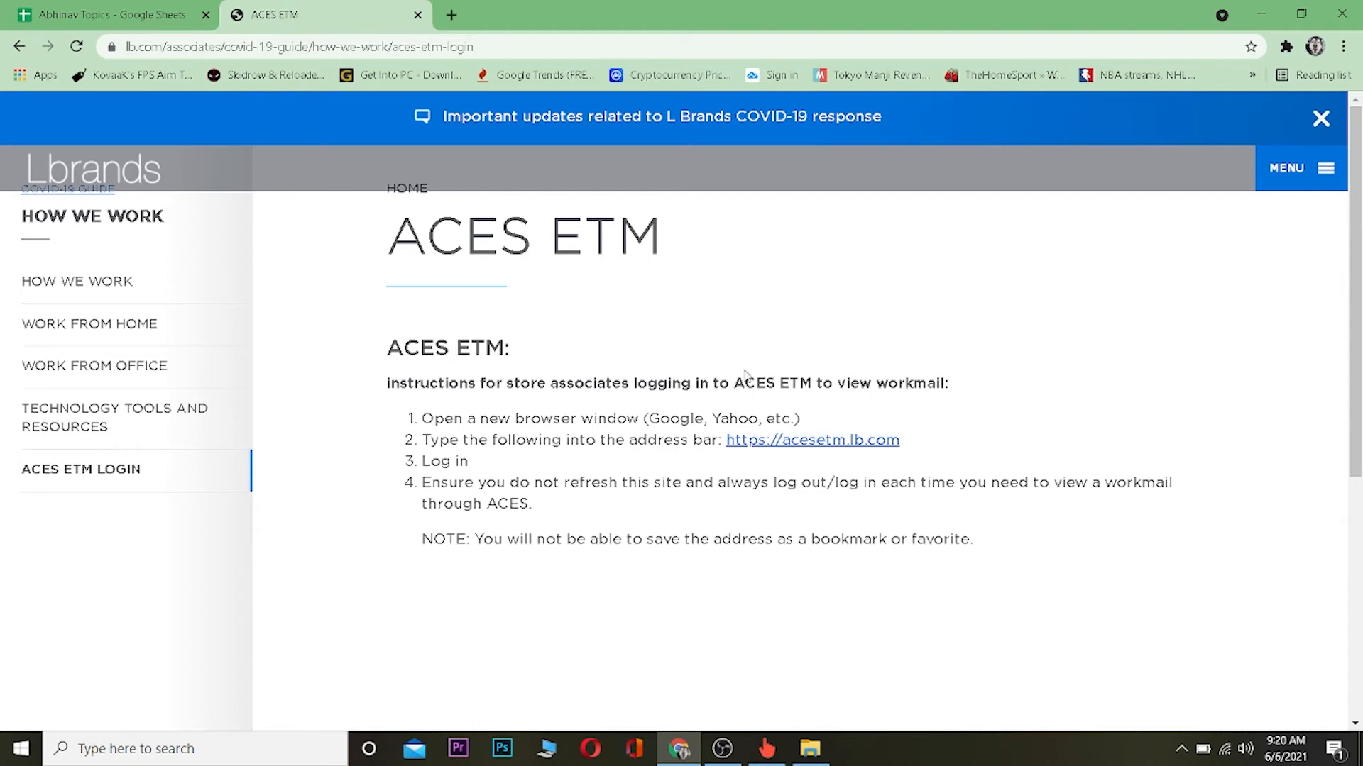
mouse_move(427, 478)
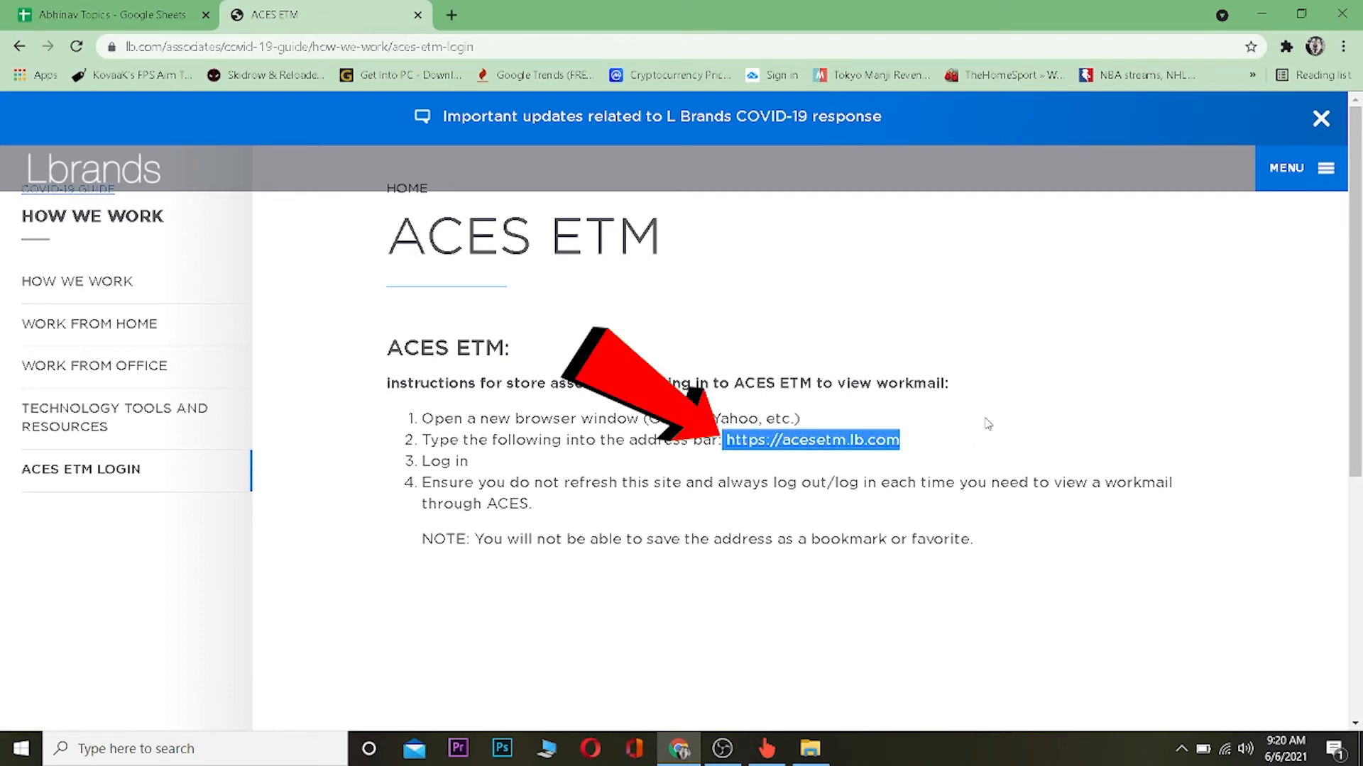
left_click(811, 440)
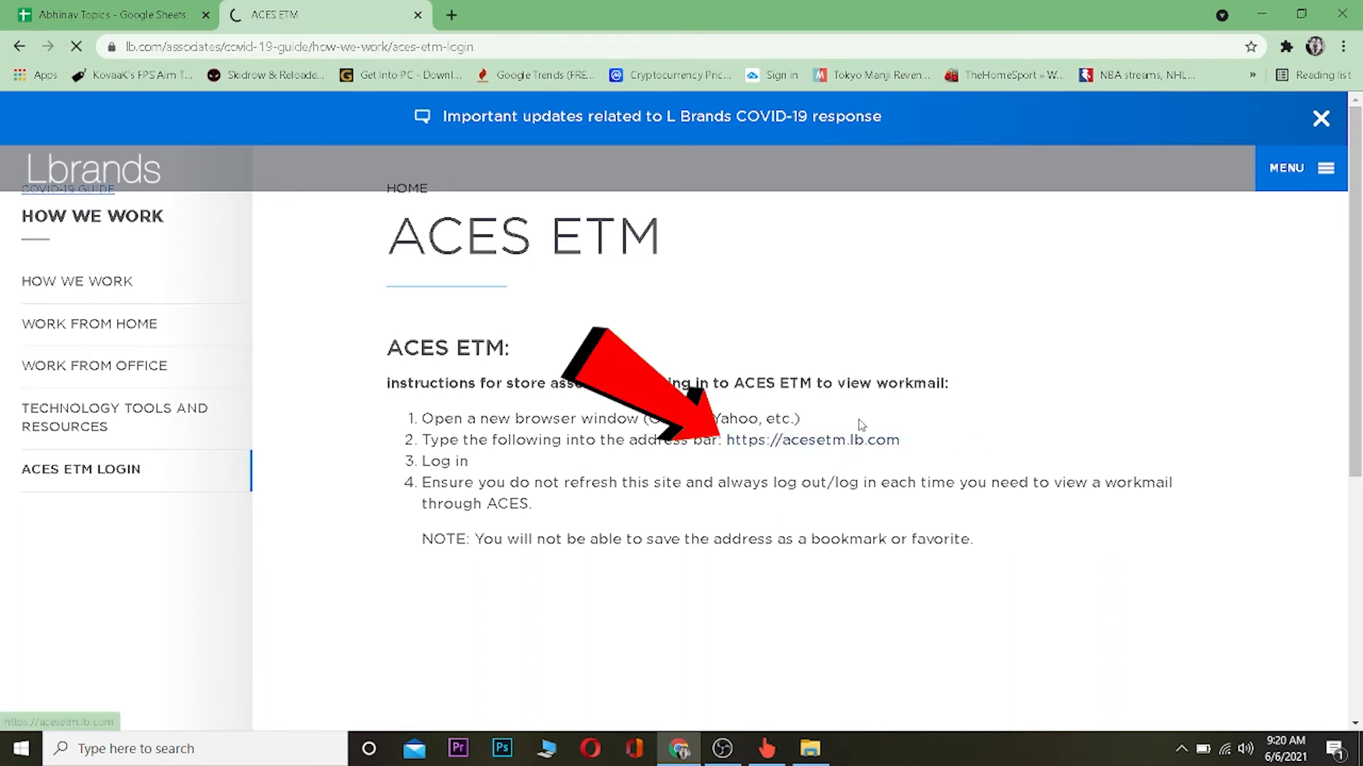
Land on the L Brands User Login page with the cursor in the empty User Name field
left_click(812, 440)
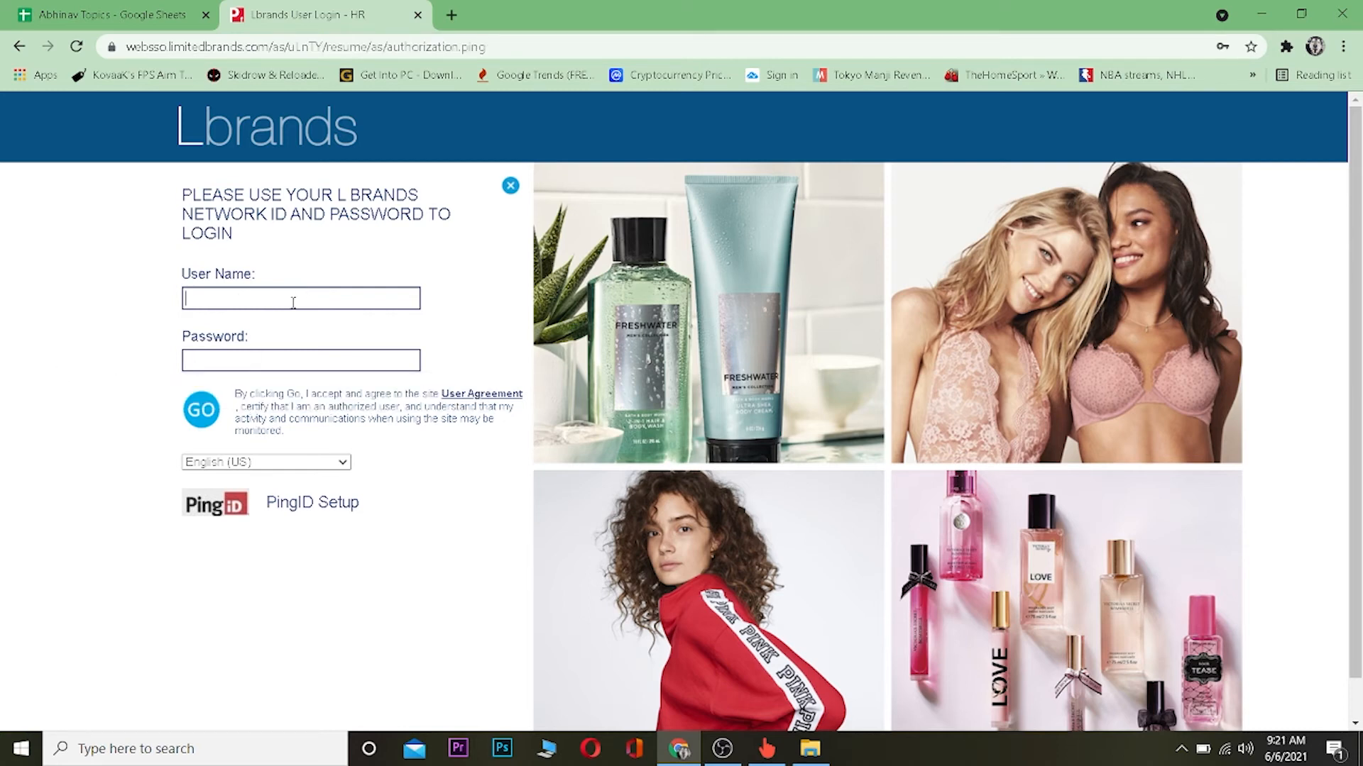
left_click(200, 409)
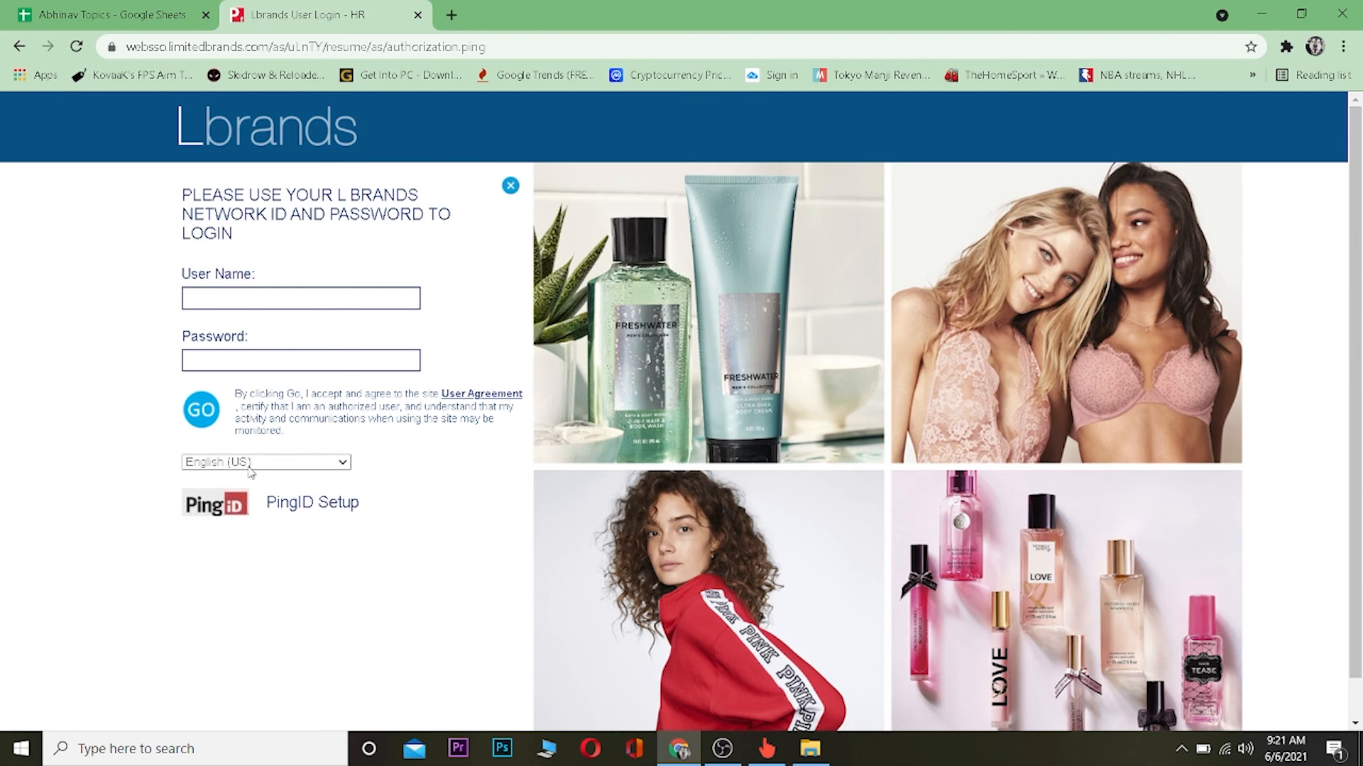
mouse_move(315, 461)
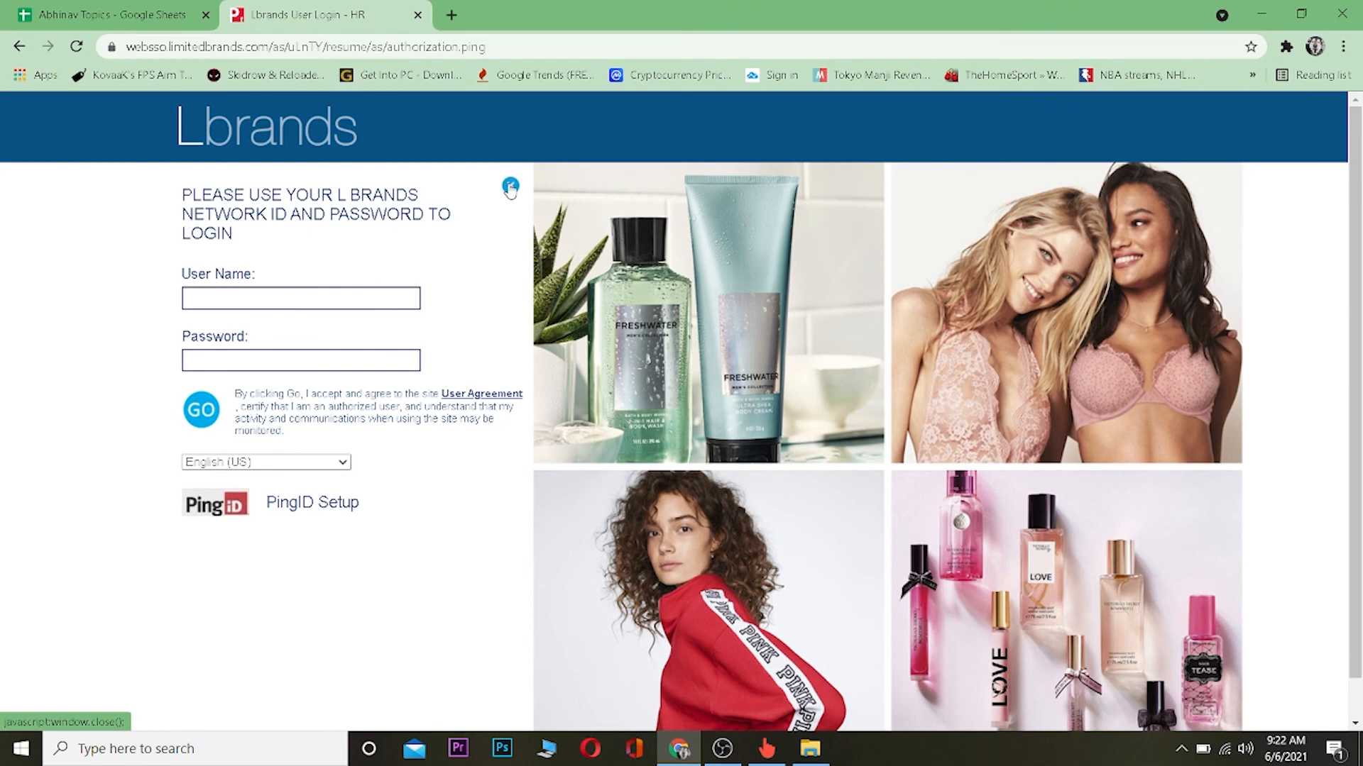
scroll("down", 3)
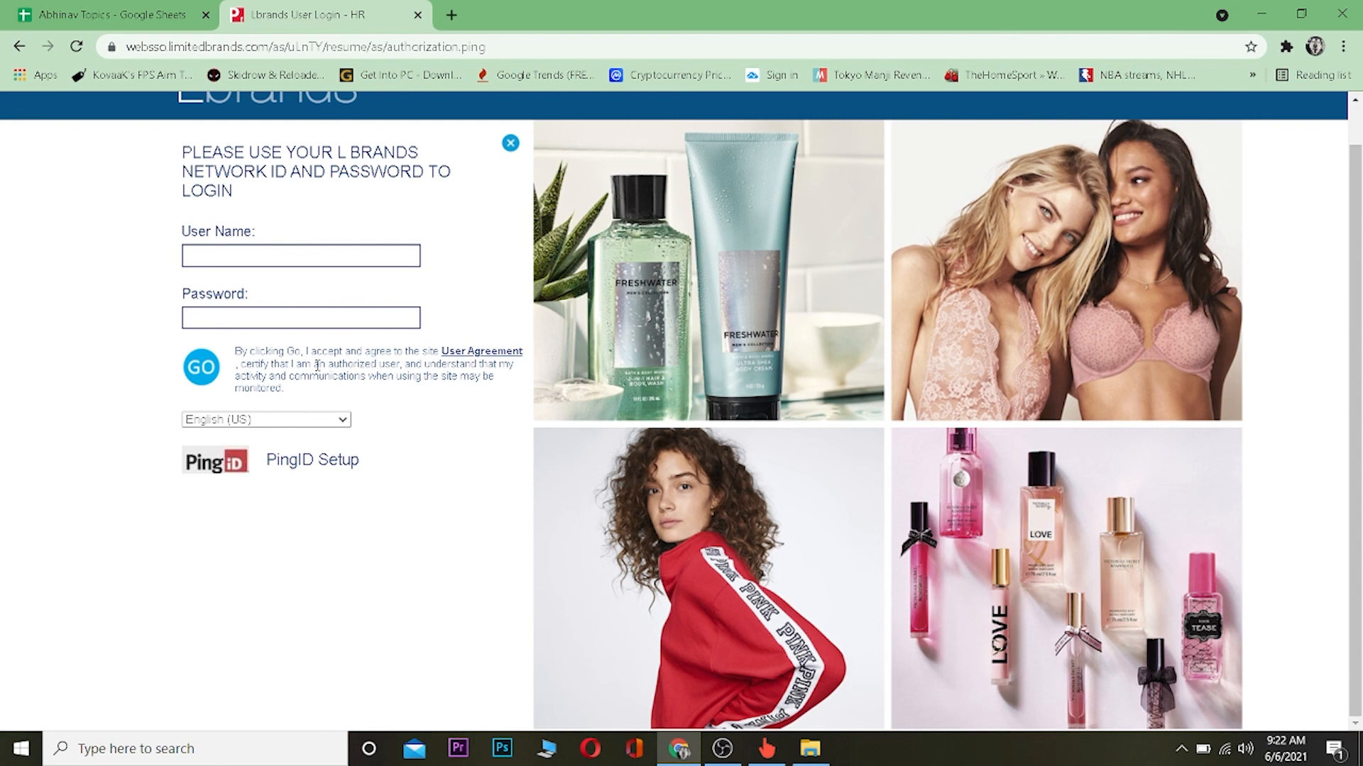
mouse_move(443, 470)
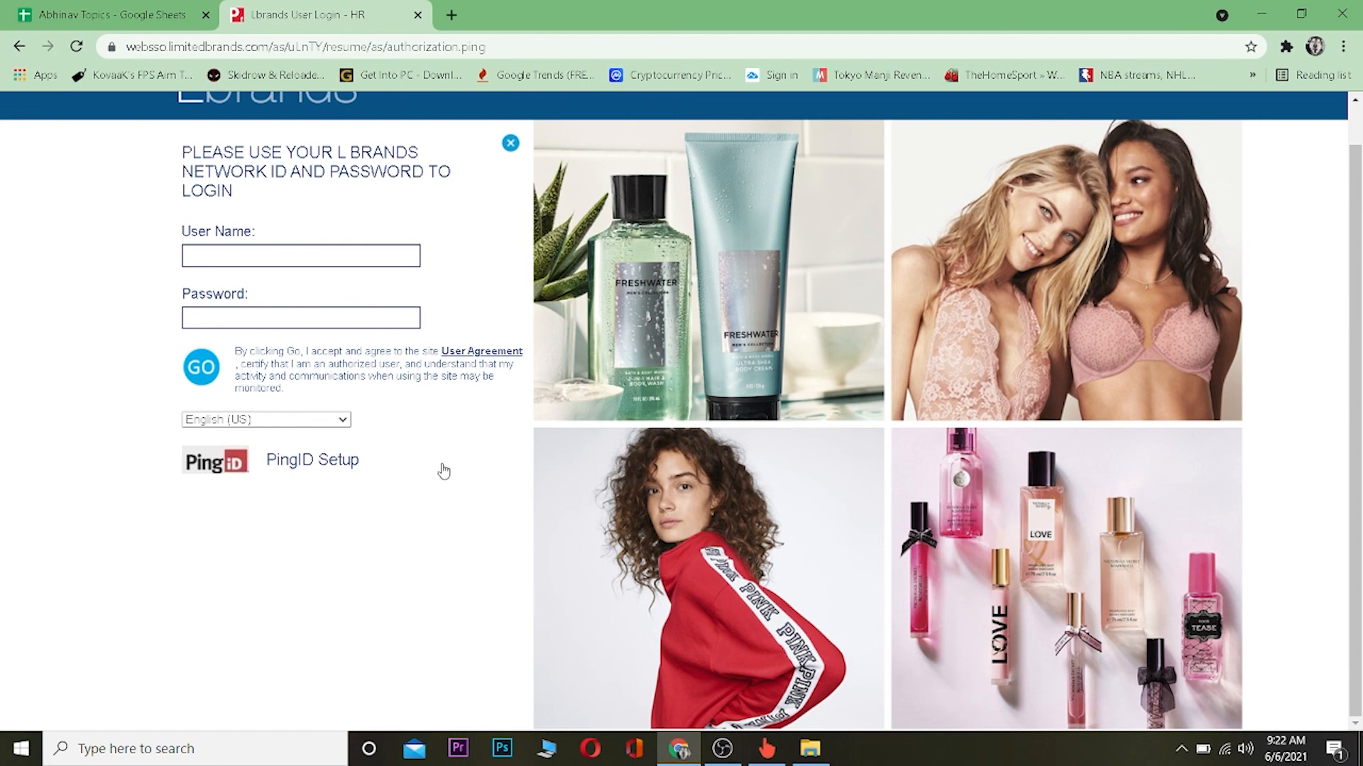